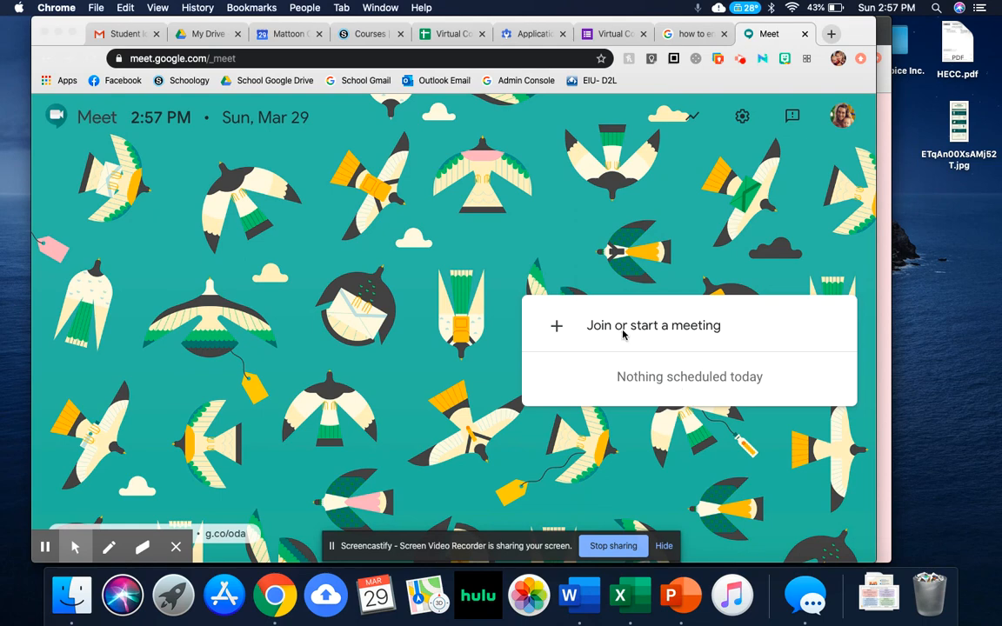
{"action": "mouse_move", "coordinate": [550, 329]}
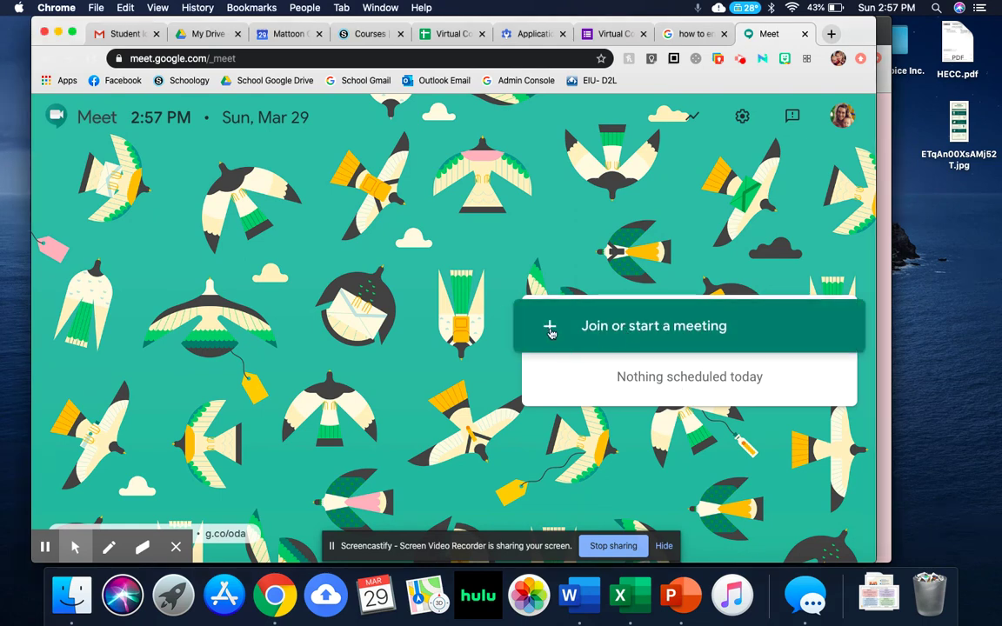
Start a meeting from the teacher's account using the nickname 'mcusd2technology'
{"action": "left_click", "coordinate": [550, 326]}
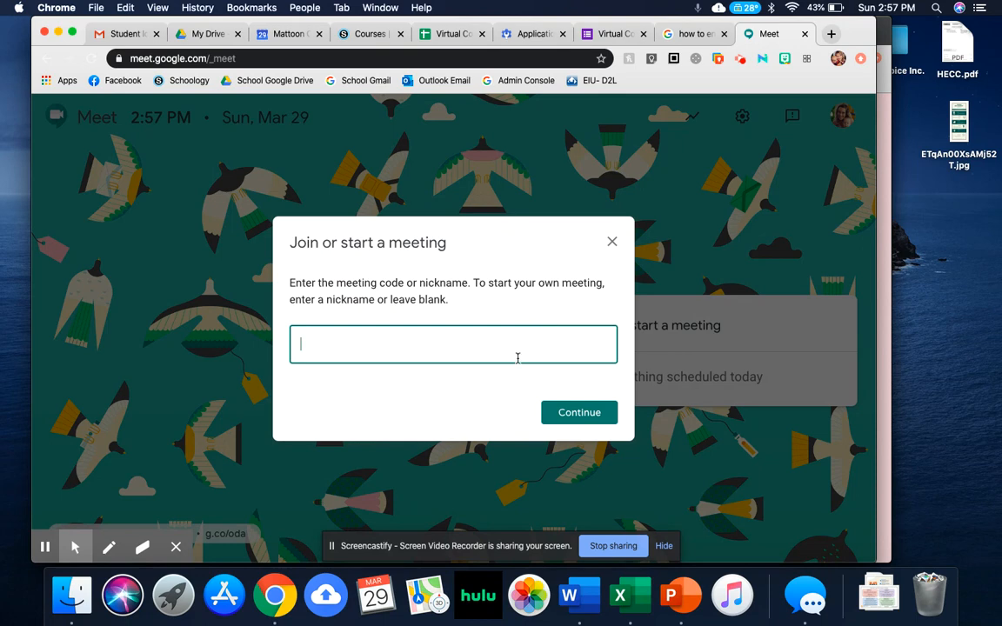
{"action": "type", "text": "mcusd"}
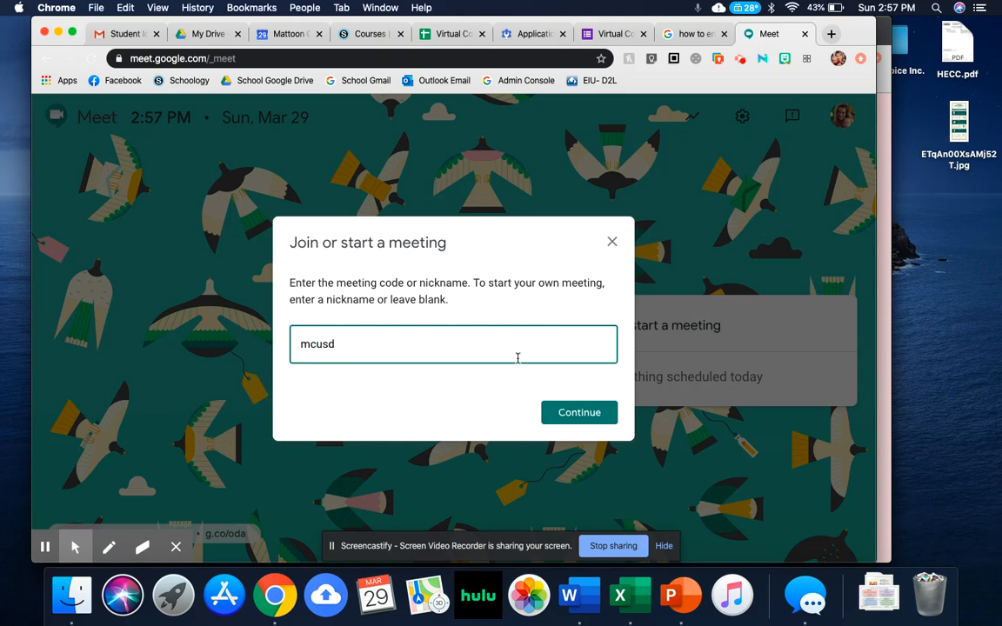
{"action": "type", "text": "2technology"}
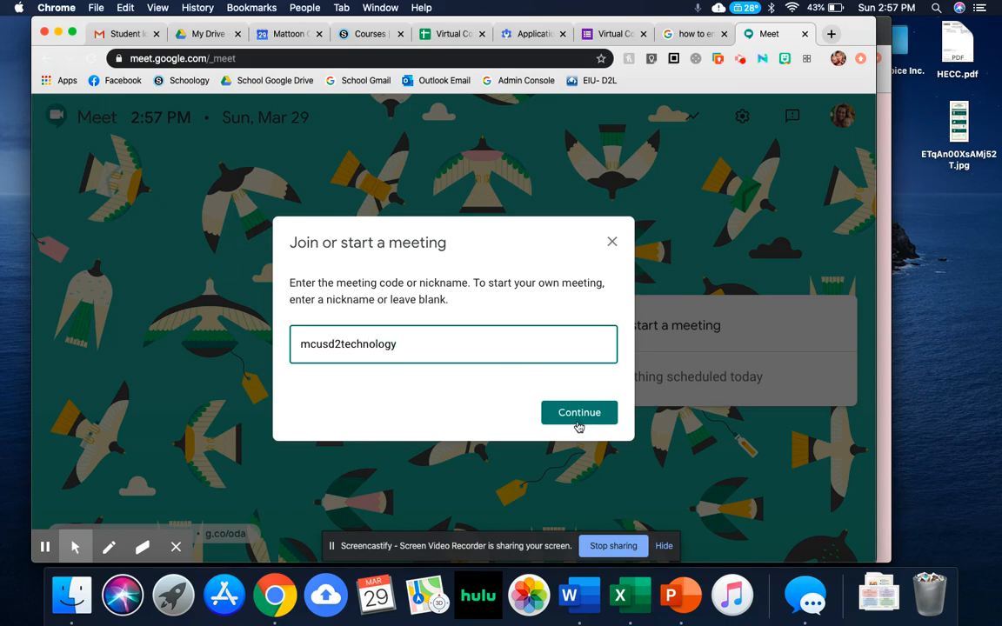
{"action": "left_click", "coordinate": [578, 412]}
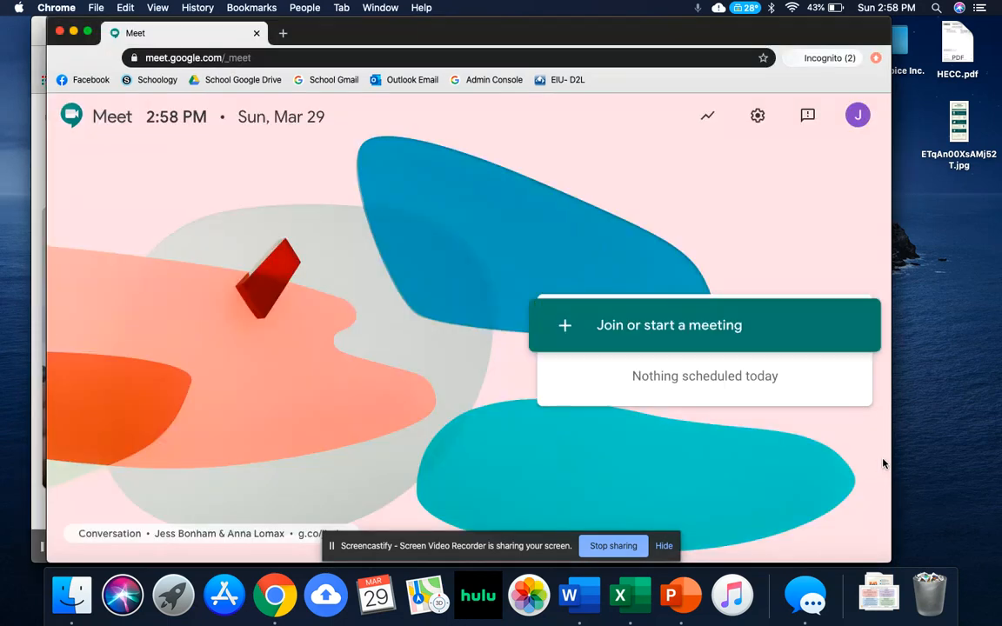
From the incognito window, enter nickname 'mcusd2technology' and allow camera and microphone access
{"action": "left_click", "coordinate": [669, 325]}
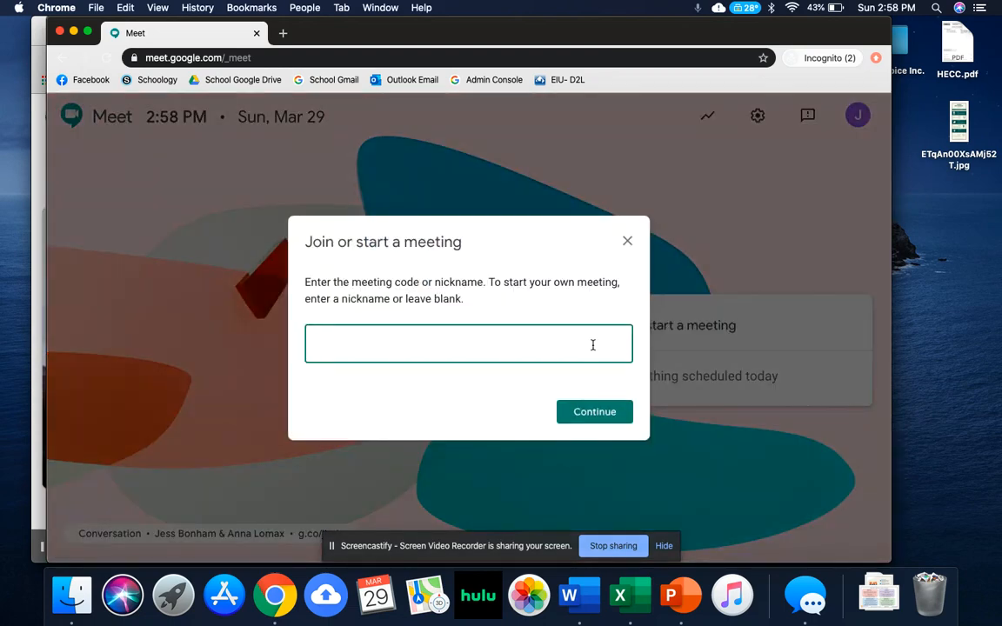
{"action": "type", "text": "mcusd2"}
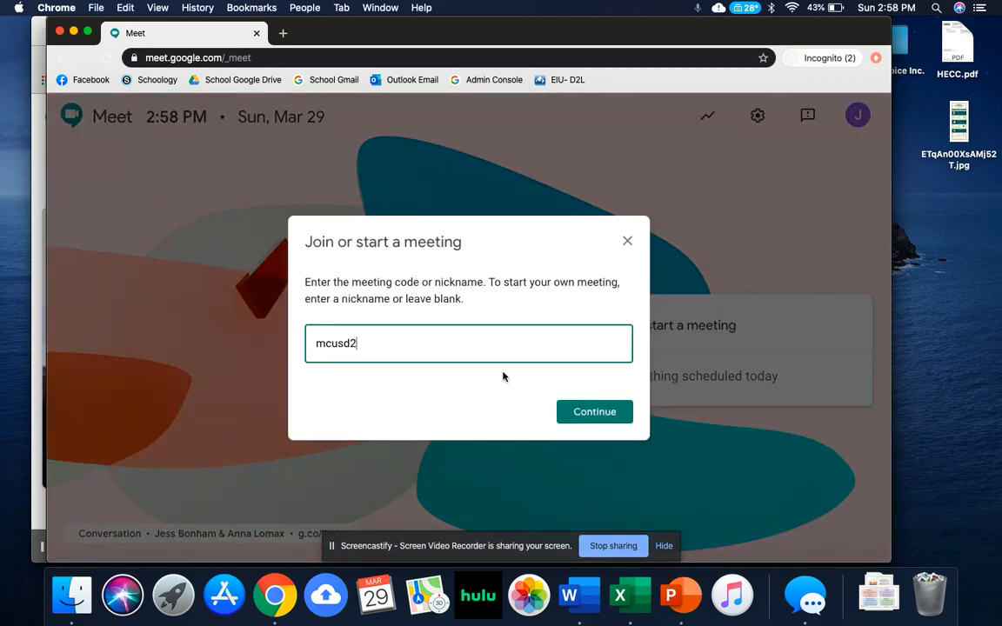
{"action": "type", "text": "techno"}
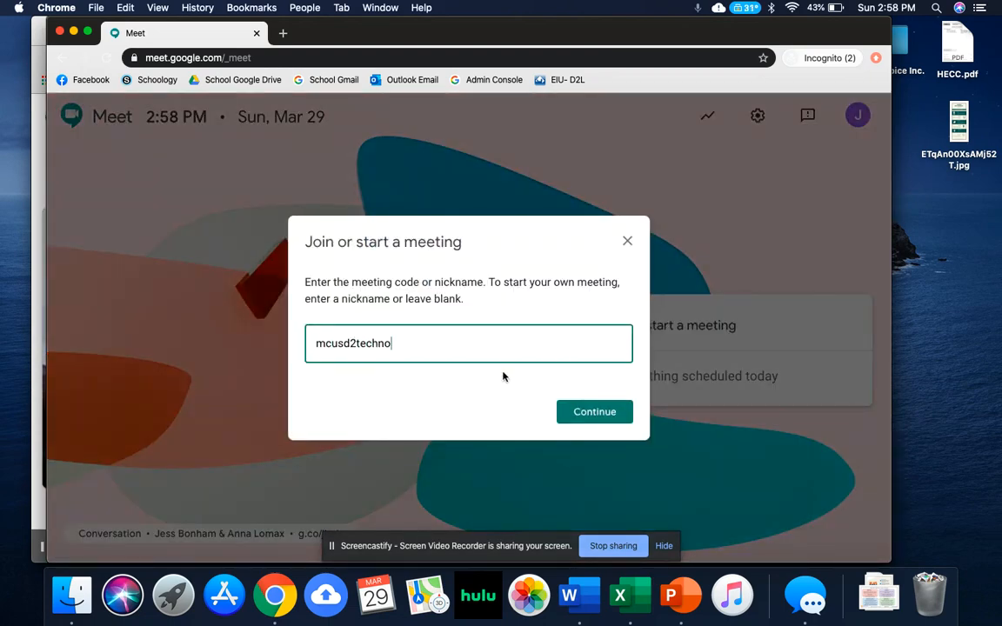
{"action": "type", "text": "logy"}
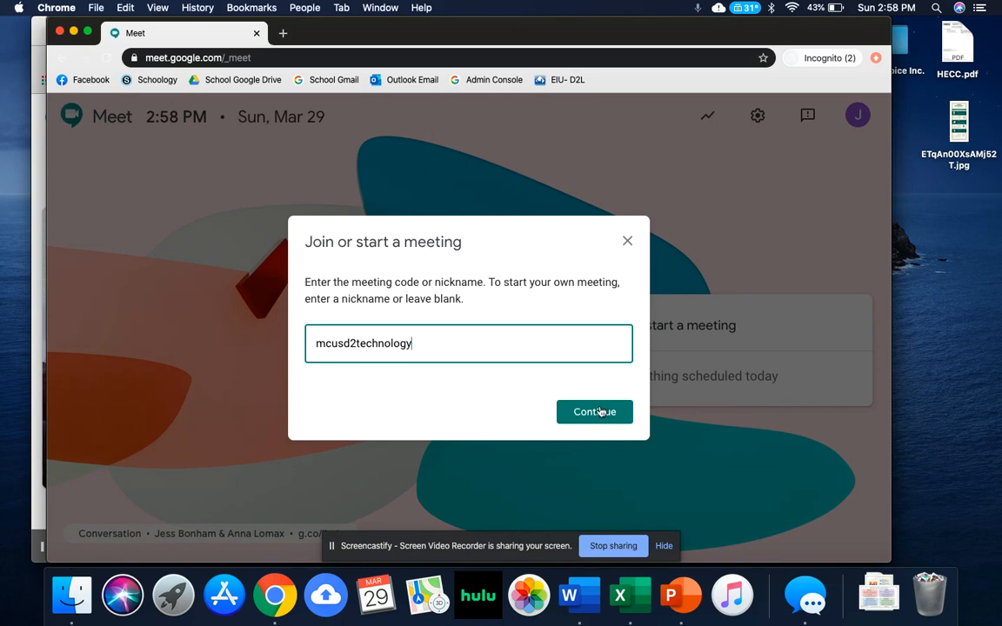
{"action": "left_click", "coordinate": [594, 411]}
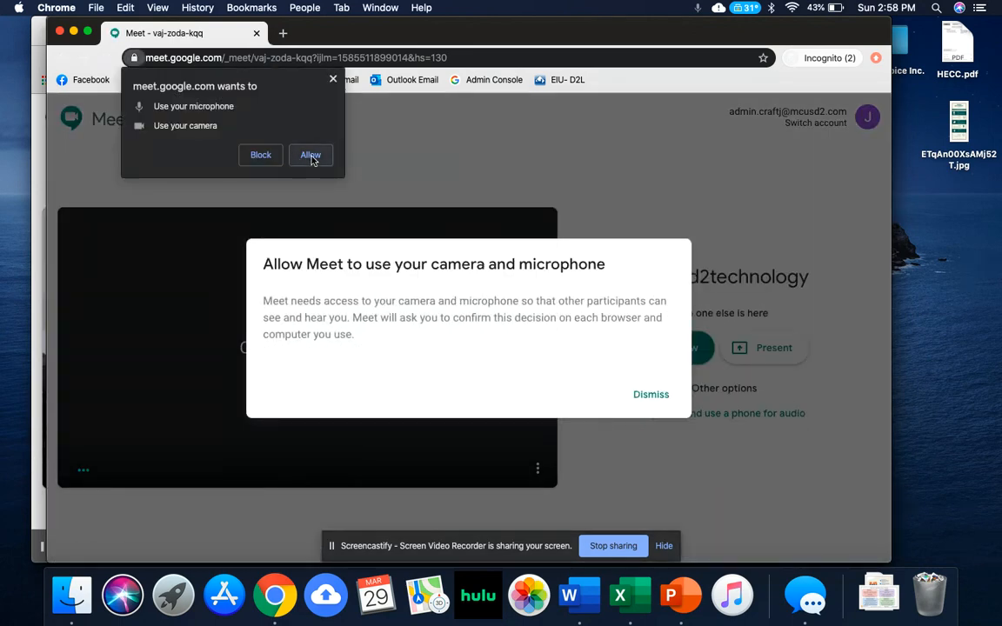
{"action": "left_click", "coordinate": [310, 155]}
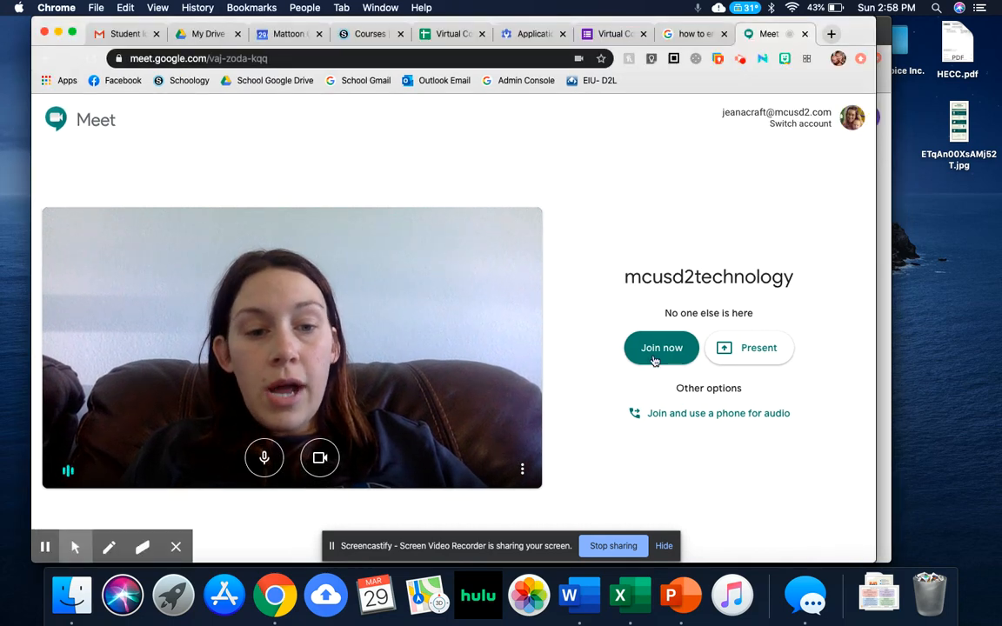
Join the call from both teacher and incognito windows, then dismiss the 'Add others' dialog
{"action": "left_click", "coordinate": [661, 348]}
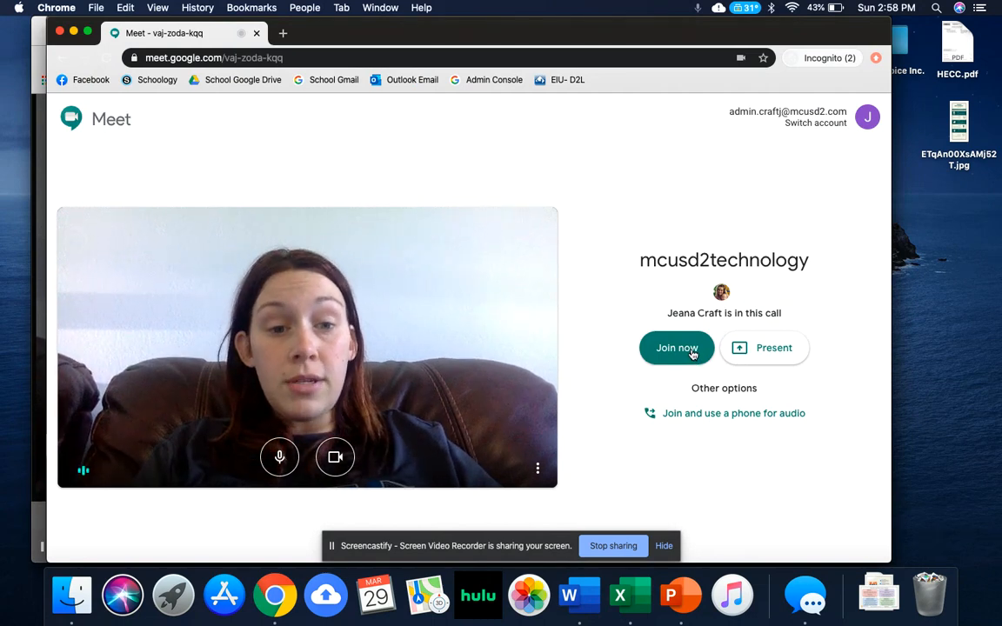
{"action": "left_click", "coordinate": [676, 347]}
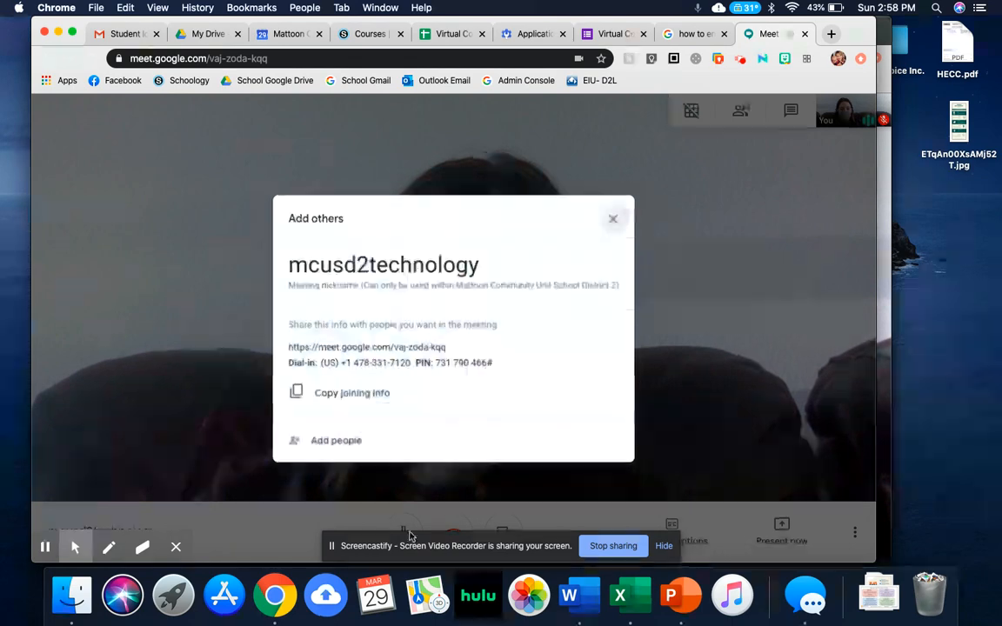
{"action": "left_click", "coordinate": [614, 219]}
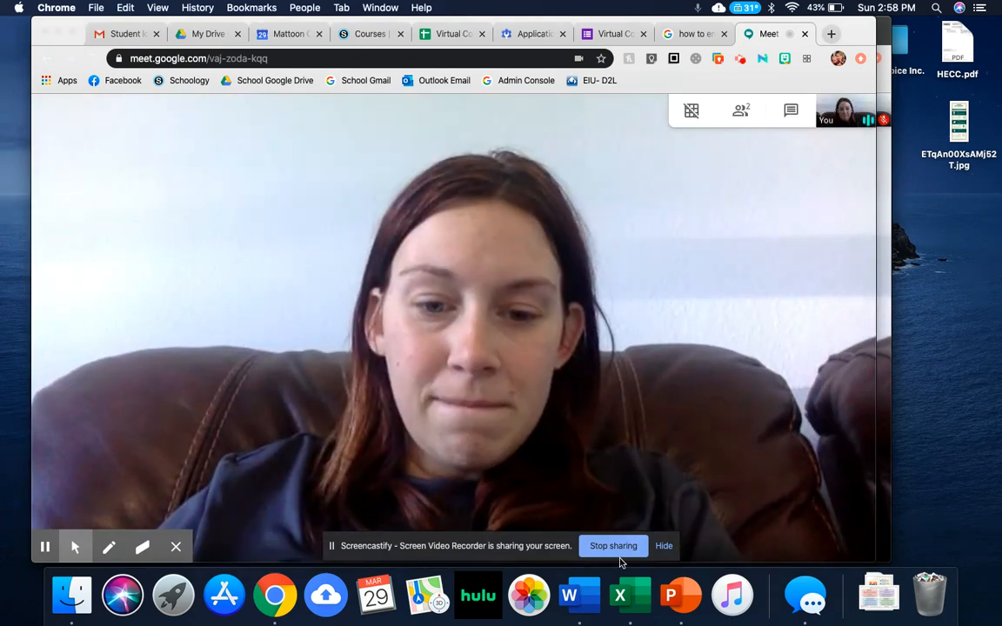
{"action": "mouse_move", "coordinate": [693, 299]}
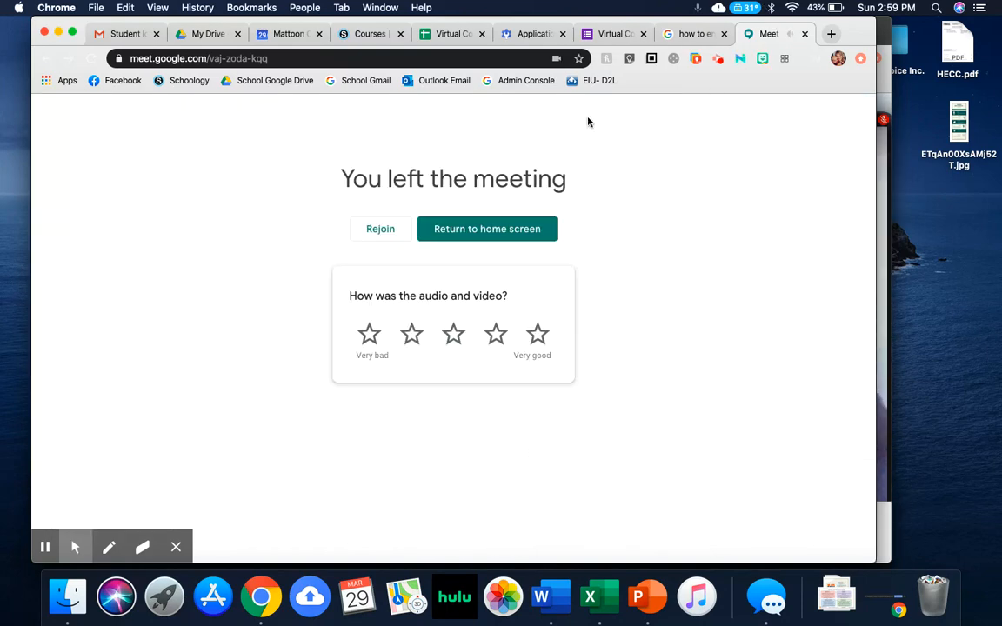
Rejoin the mcusd2technology call as the teacher and mute the microphone
{"action": "left_click", "coordinate": [380, 228]}
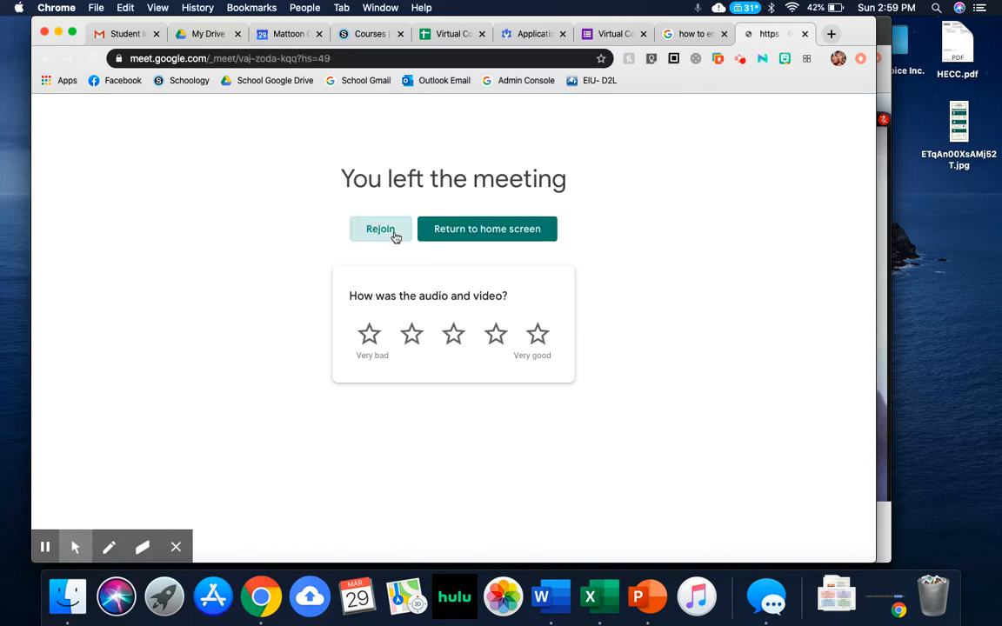
{"action": "left_click", "coordinate": [381, 229]}
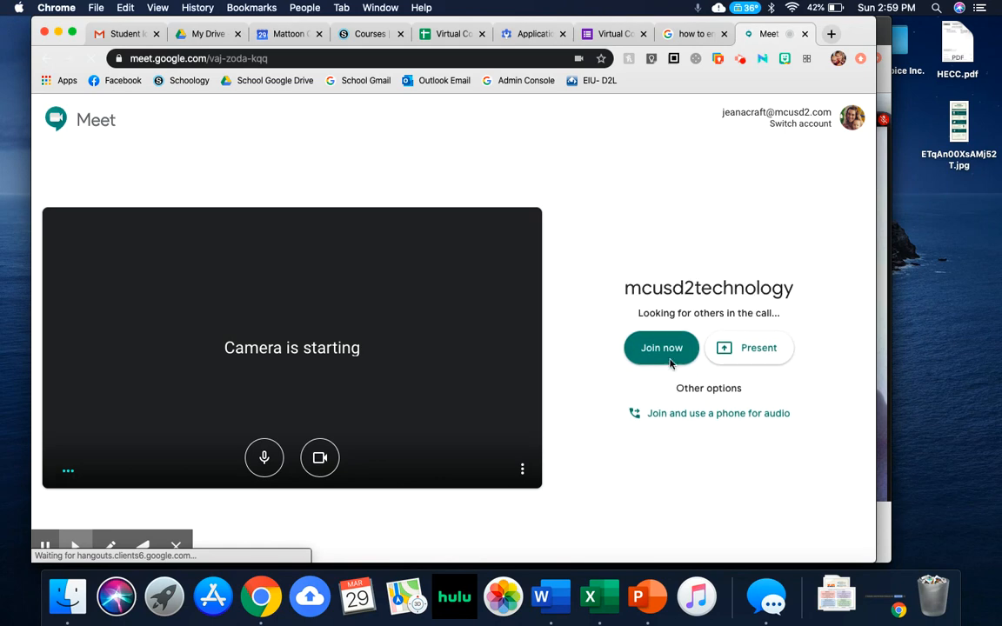
{"action": "left_click", "coordinate": [660, 347]}
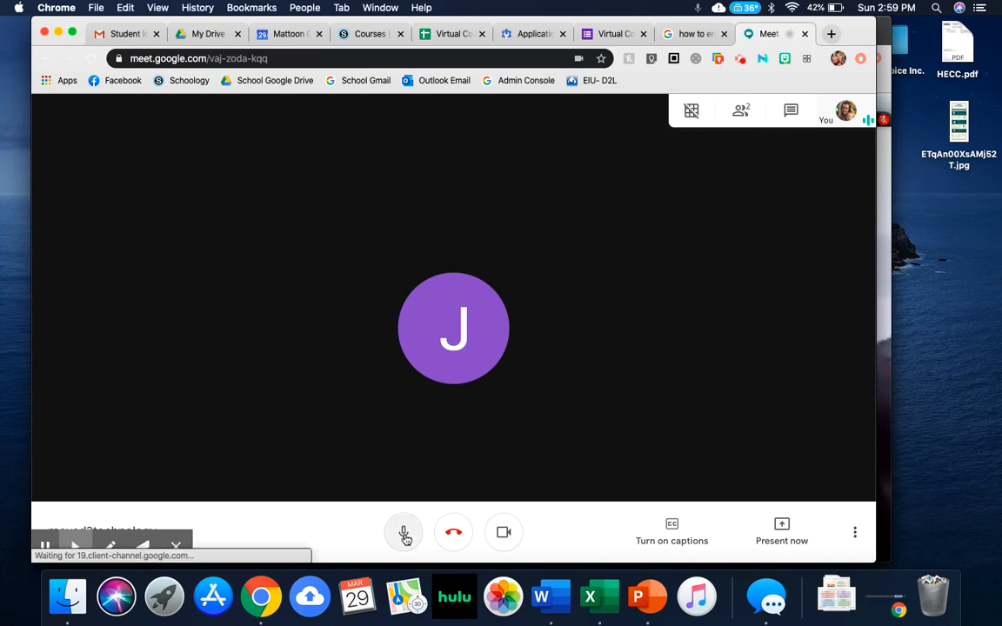
{"action": "left_click", "coordinate": [403, 532]}
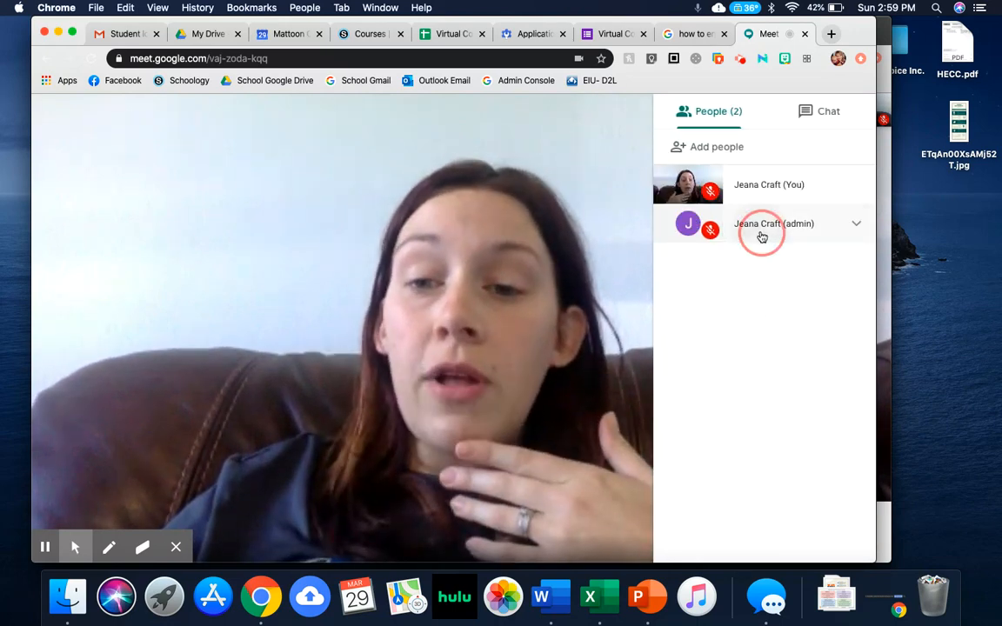
Remove the admin participant from the People panel and confirm the removal
{"action": "left_click", "coordinate": [856, 223]}
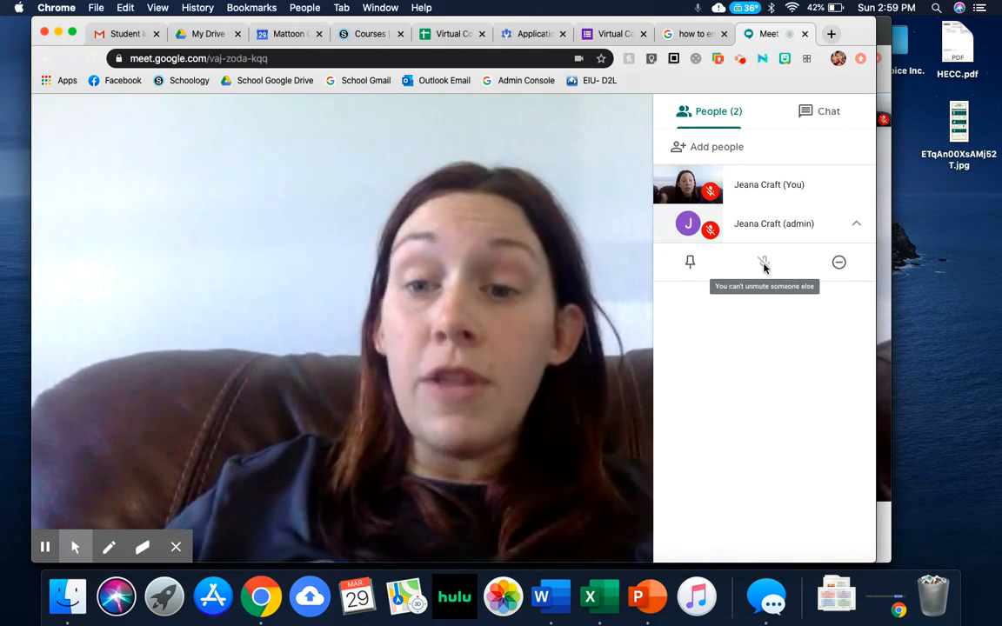
{"action": "mouse_move", "coordinate": [839, 263]}
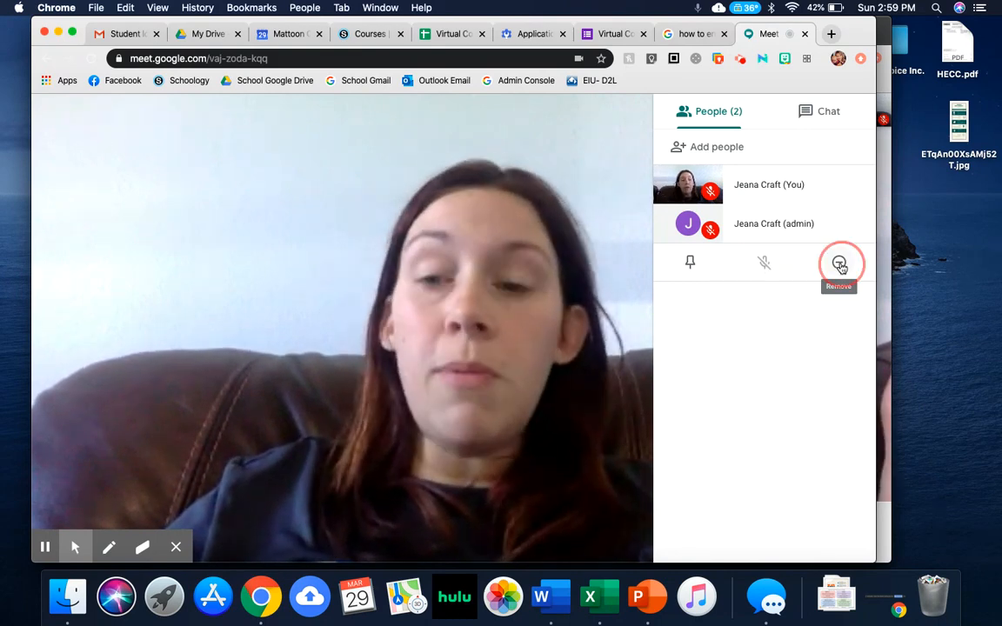
{"action": "left_click", "coordinate": [840, 263]}
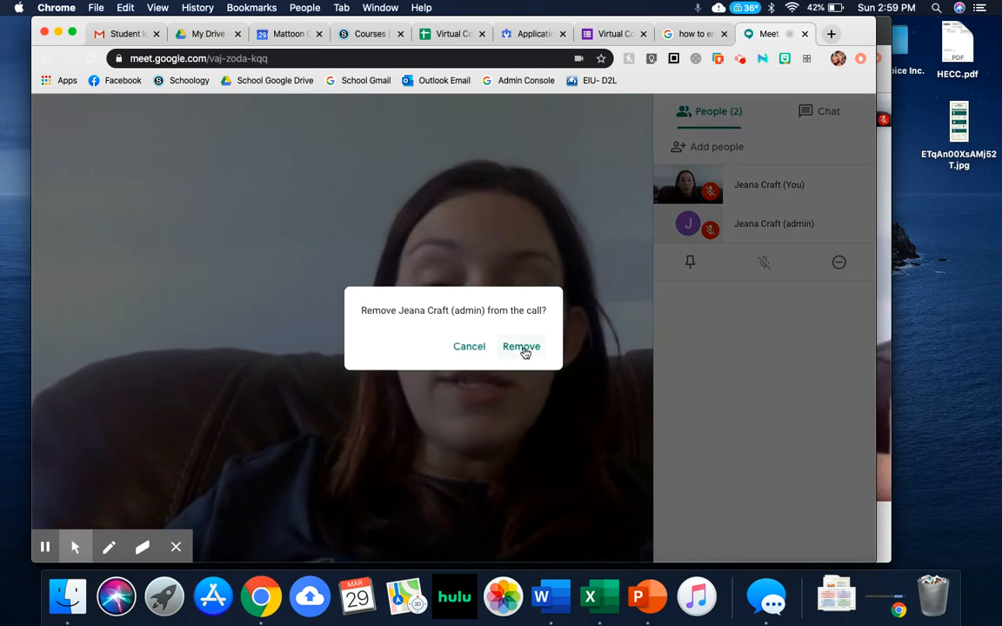
{"action": "left_click", "coordinate": [521, 346]}
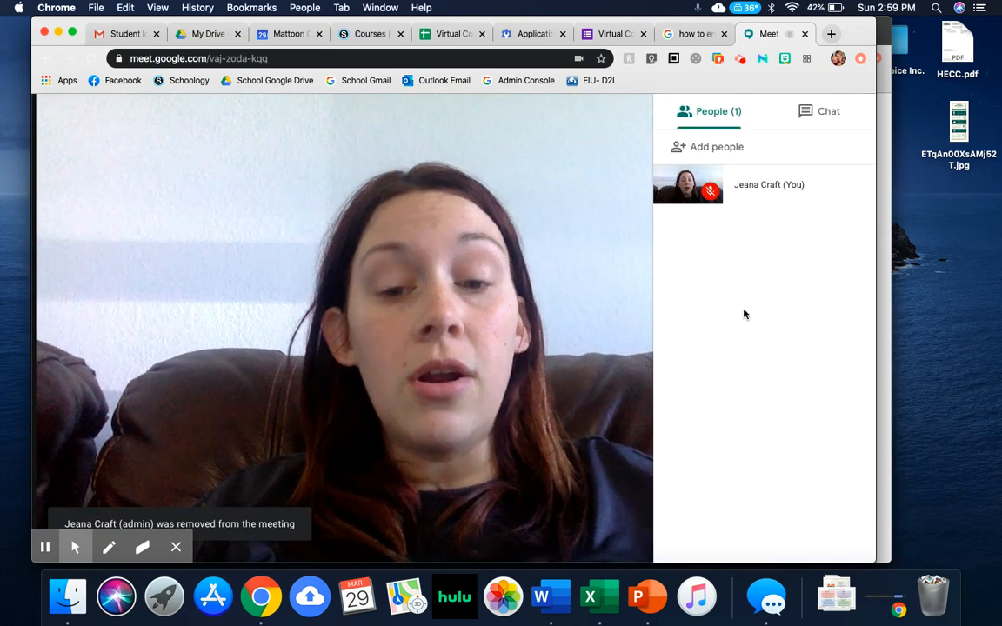
{"action": "mouse_move", "coordinate": [217, 452]}
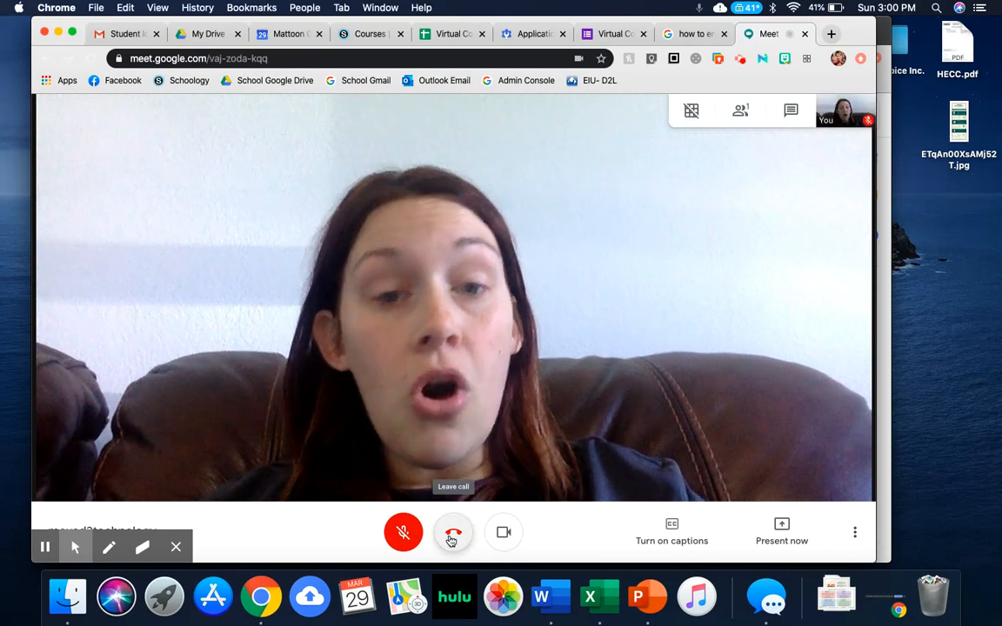
Leave the call with the red 'Leave call' button in the toolbar
{"action": "left_click", "coordinate": [453, 533]}
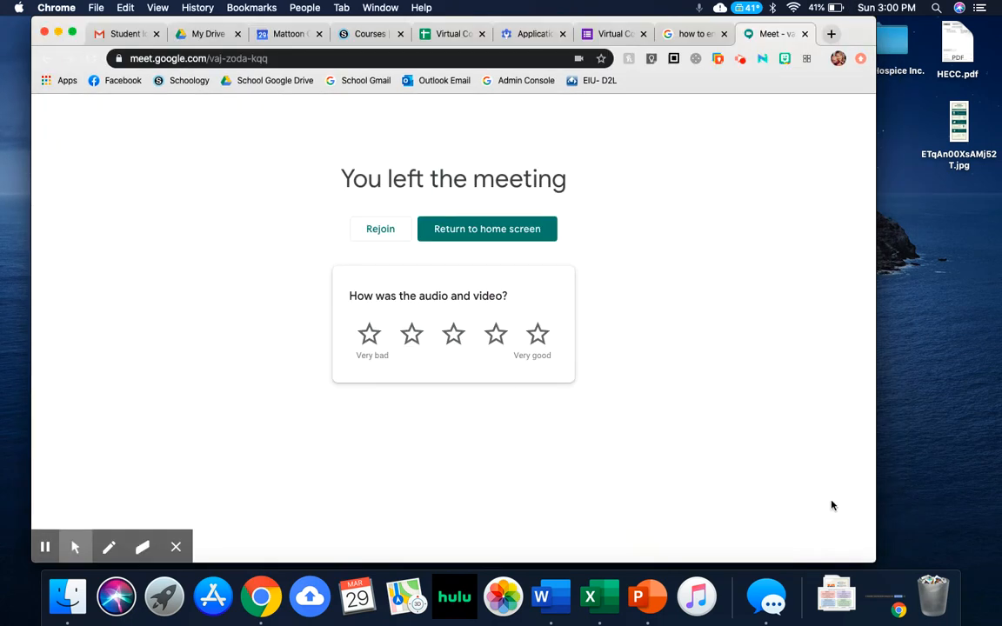
{"action": "mouse_move", "coordinate": [209, 535]}
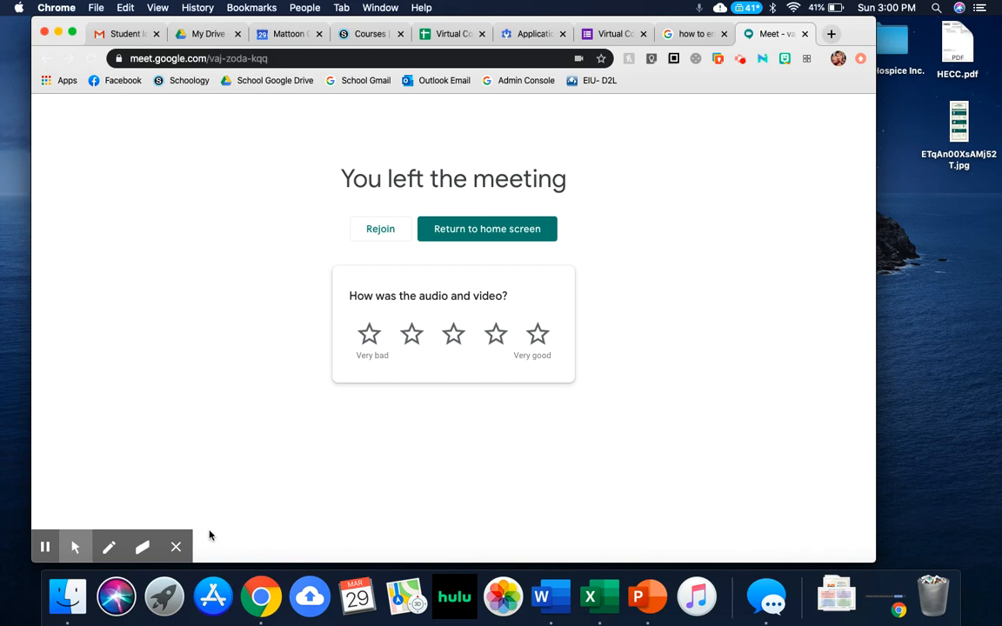